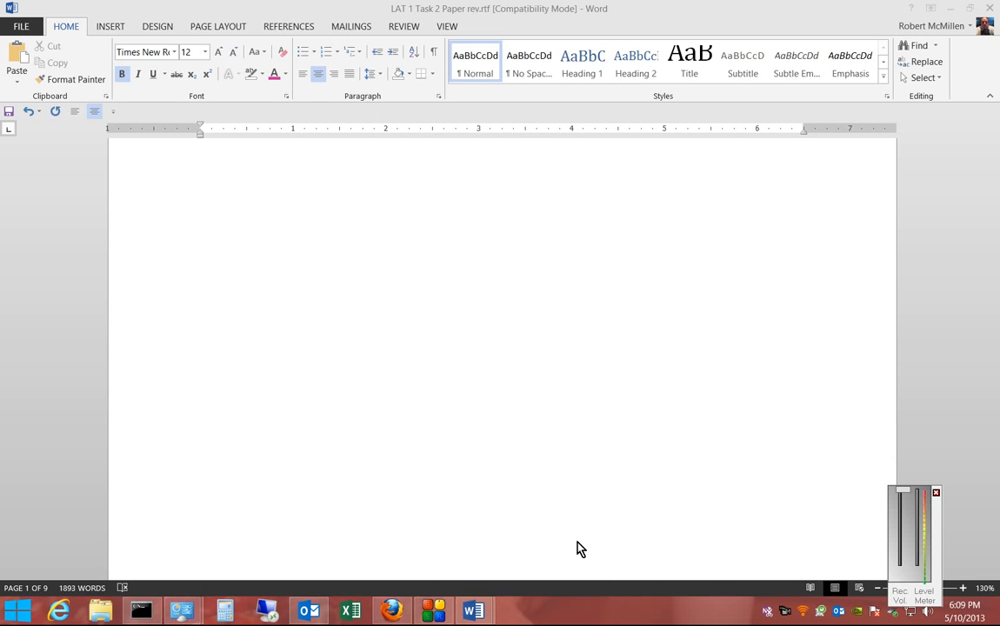
pyautogui.moveTo(294, 364)
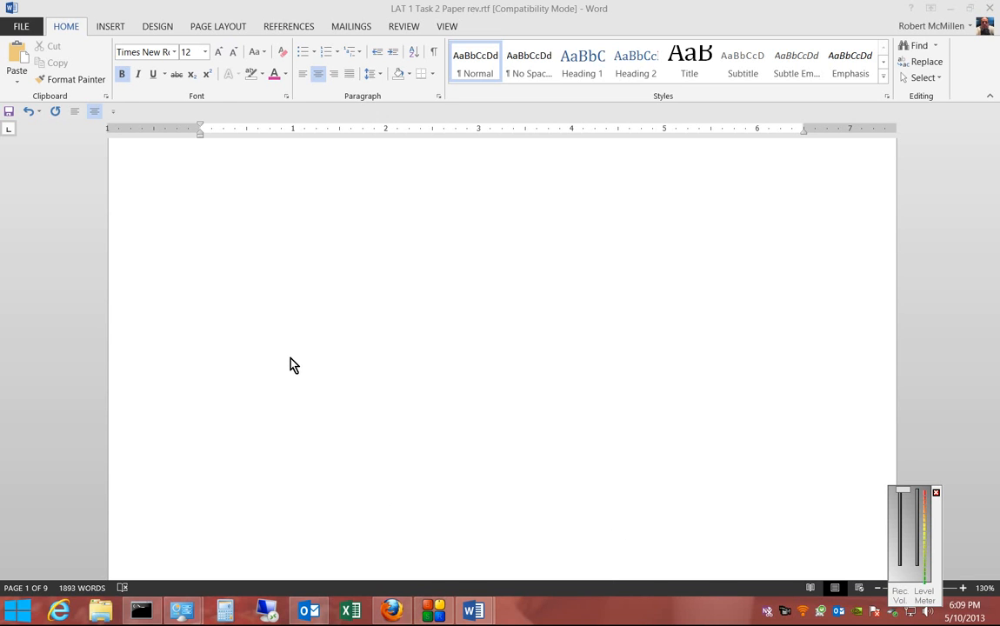
pyautogui.moveTo(138, 185)
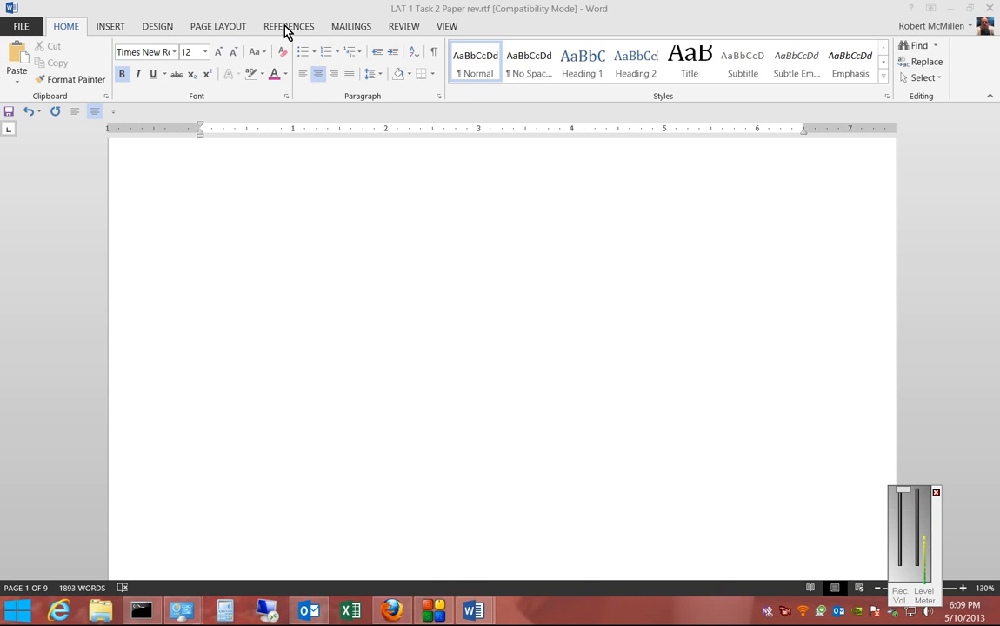
# Preview the Table of Contents options, then left-align the empty paragraph on page 1
pyautogui.click(289, 26)
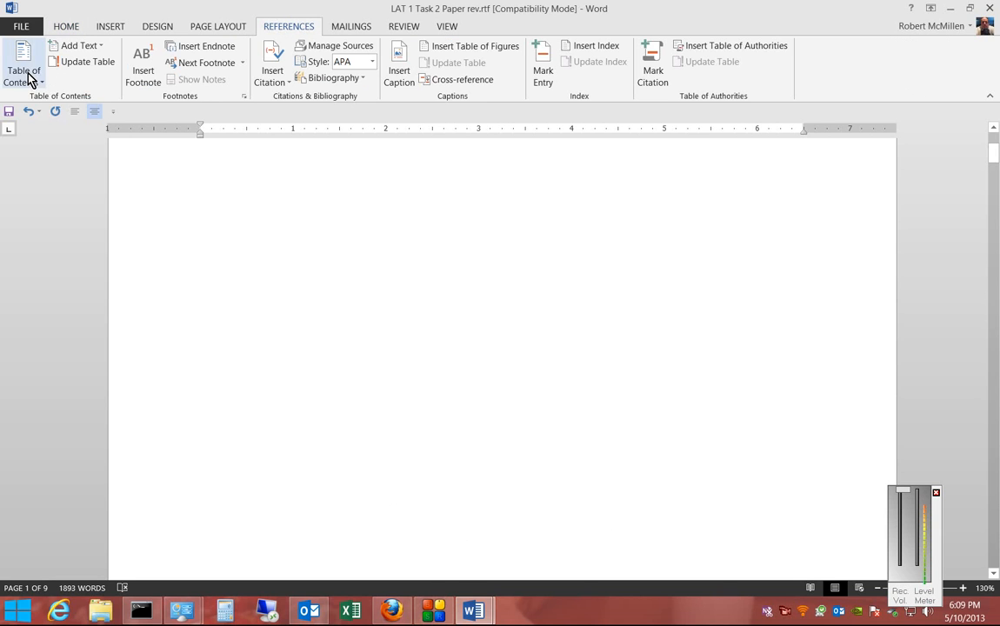
pyautogui.click(23, 65)
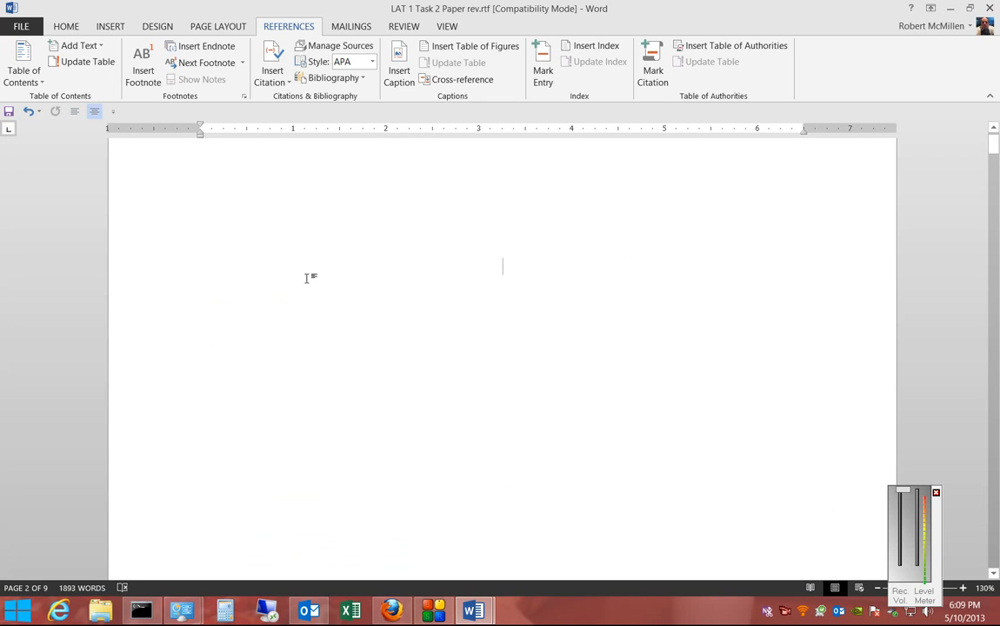
pyautogui.scroll(3)
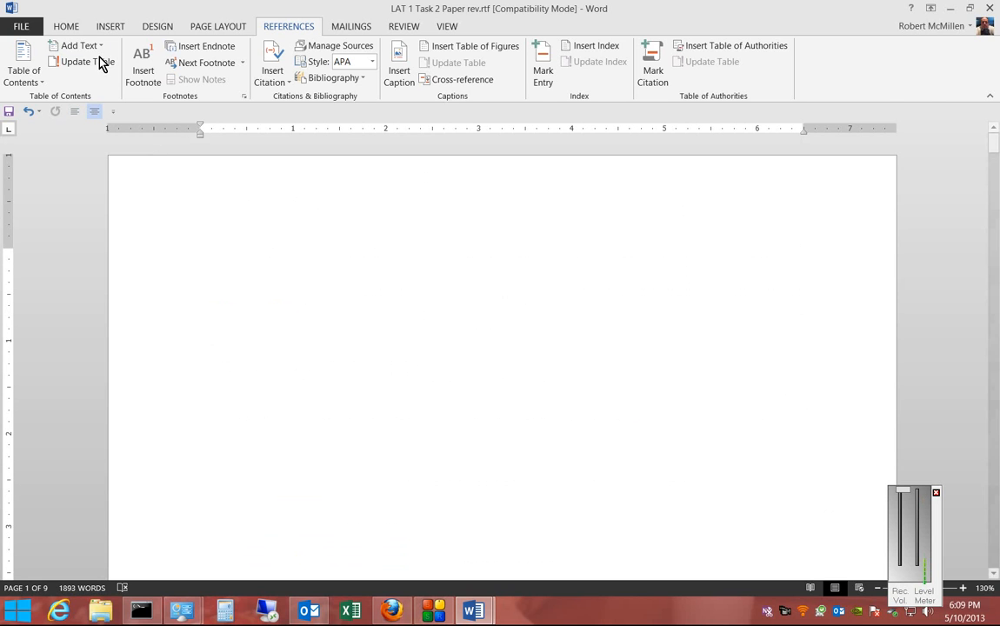
pyautogui.click(66, 26)
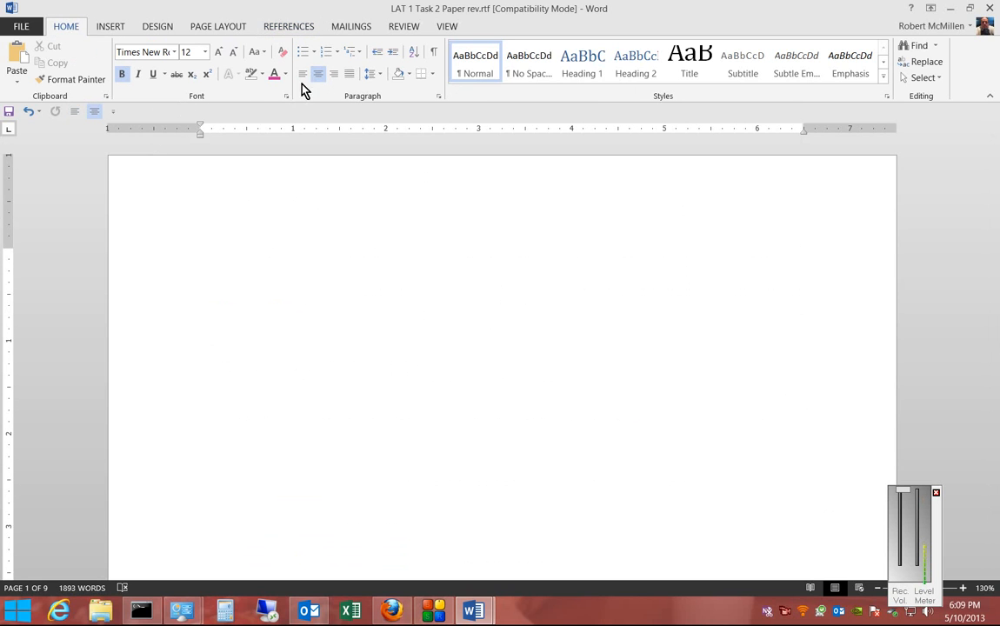
pyautogui.click(200, 293)
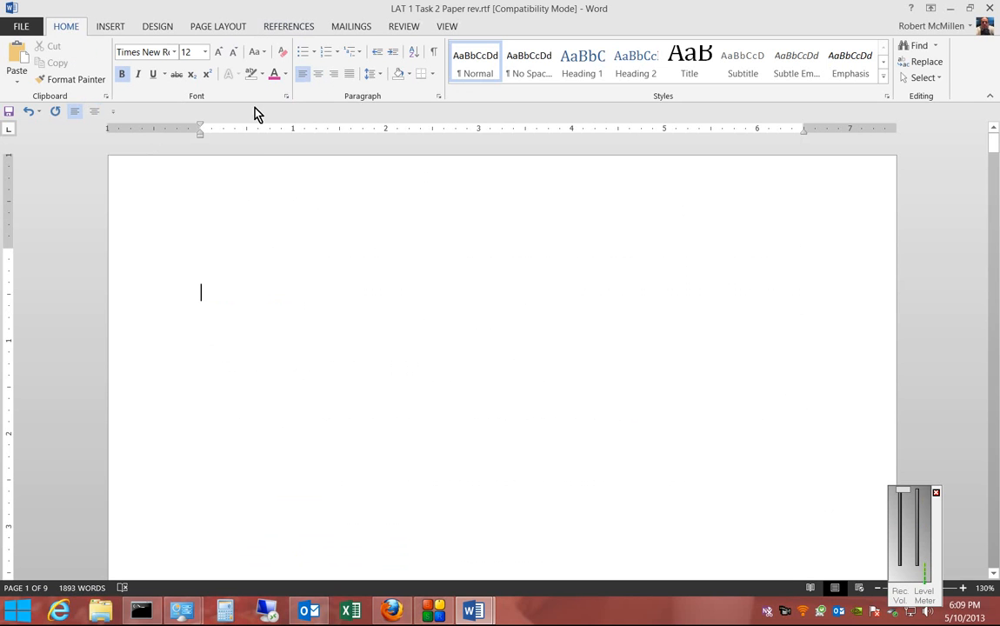
pyautogui.moveTo(343, 337)
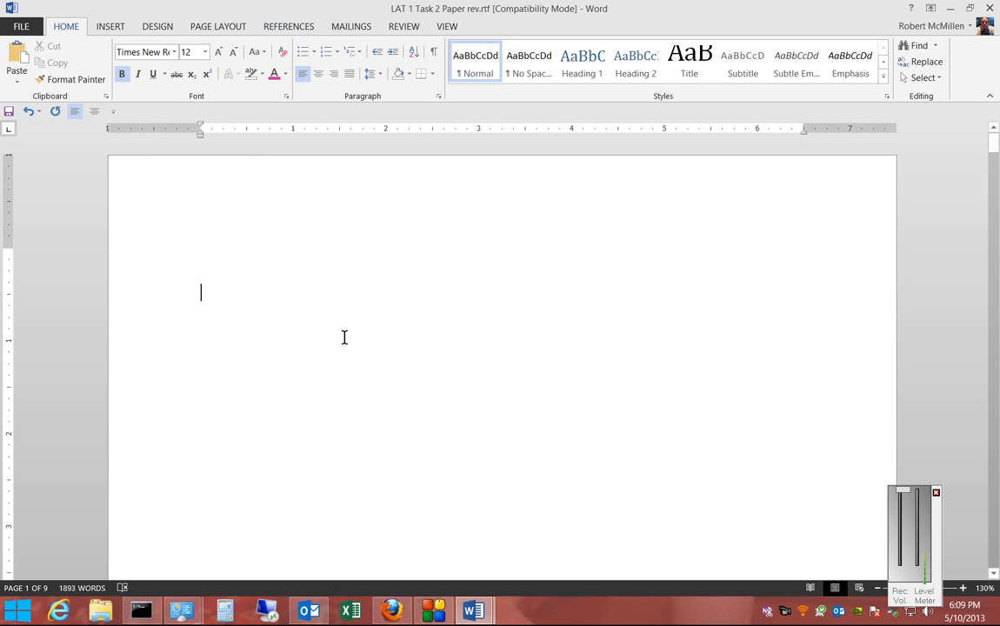
# Scroll down to page 2 with the paper's title and the TCP/IP security heading
pyautogui.scroll(-3)
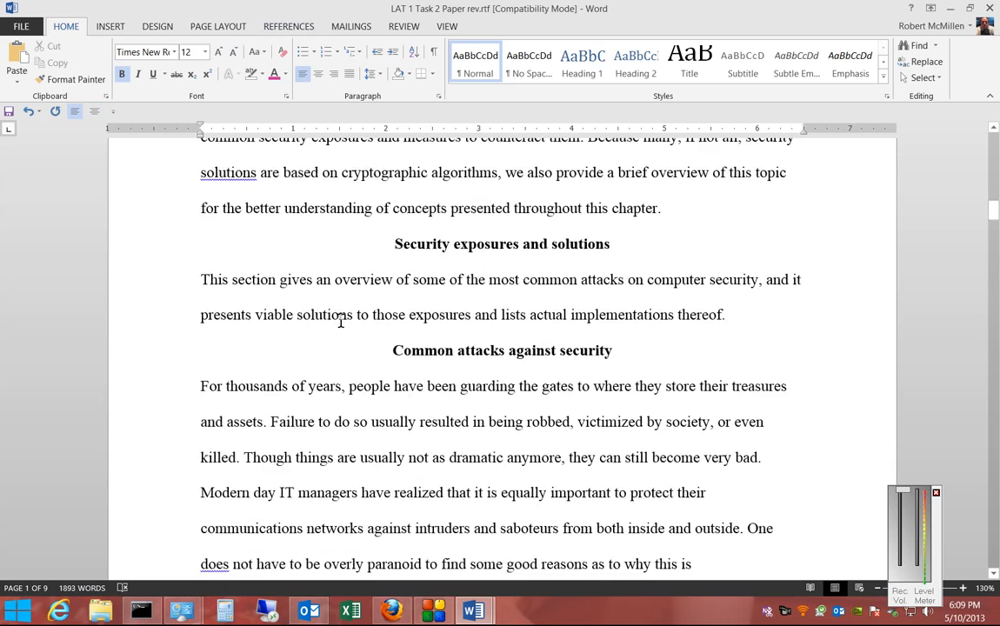
pyautogui.scroll(-3)
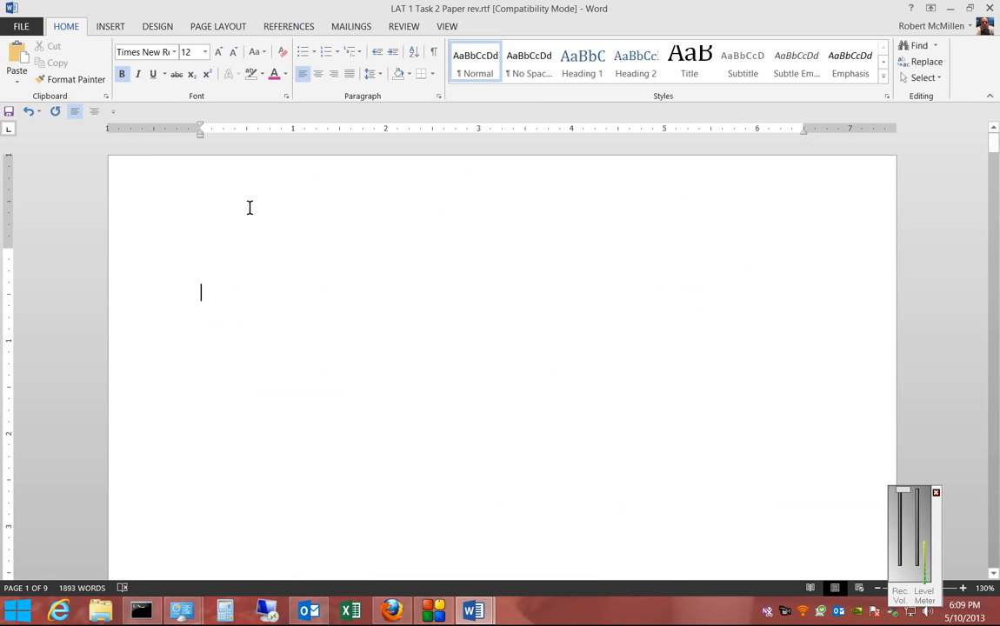
pyautogui.moveTo(202, 254)
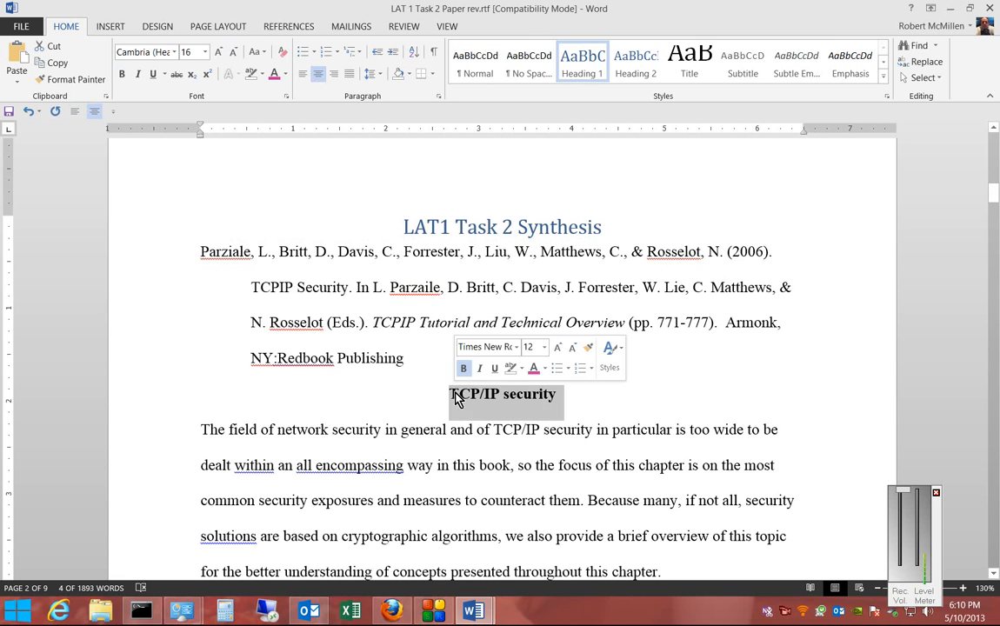
# Style TCP/IP security as Heading 2 and centre the Security exposures and solutions heading
pyautogui.click(581, 61)
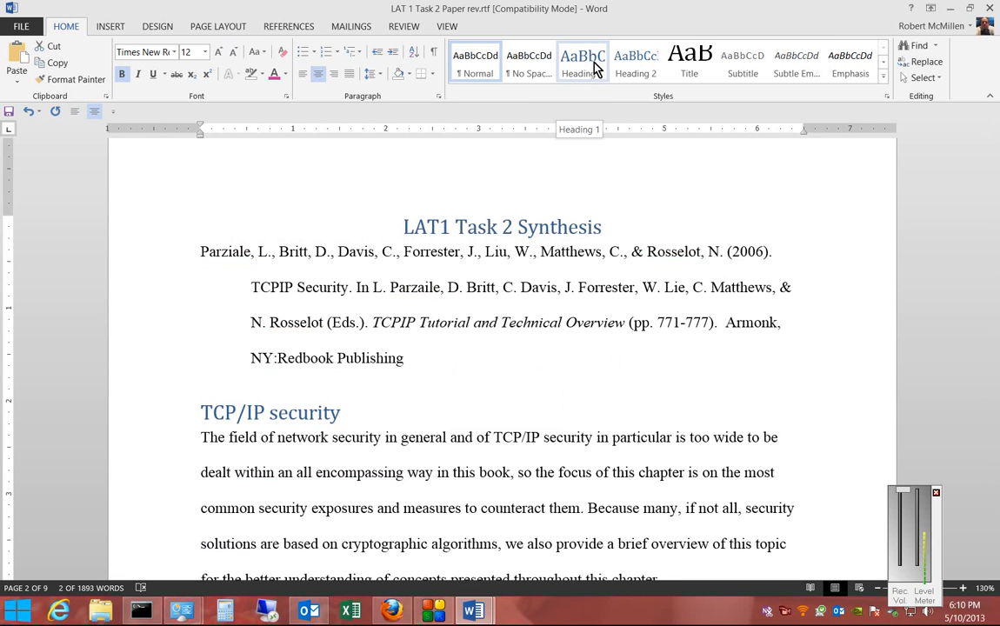
pyautogui.click(269, 397)
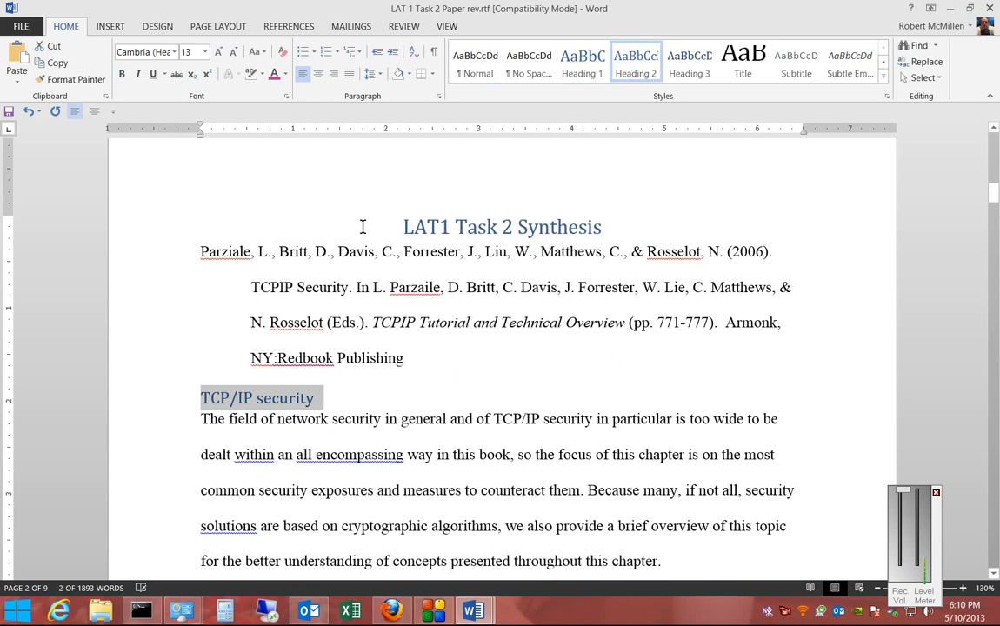
pyautogui.scroll(-3)
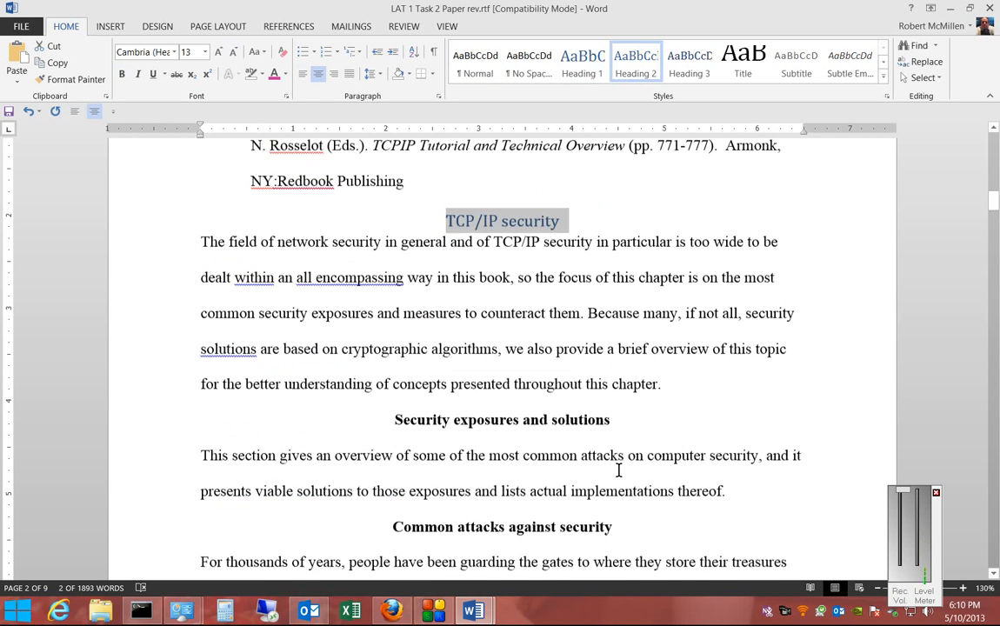
pyautogui.scroll(-3)
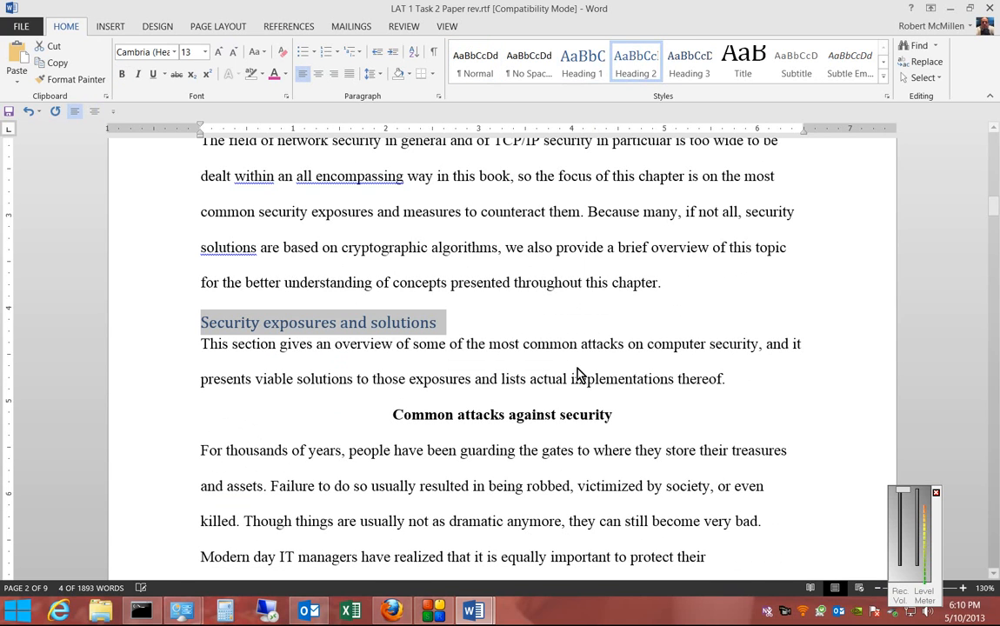
pyautogui.click(318, 74)
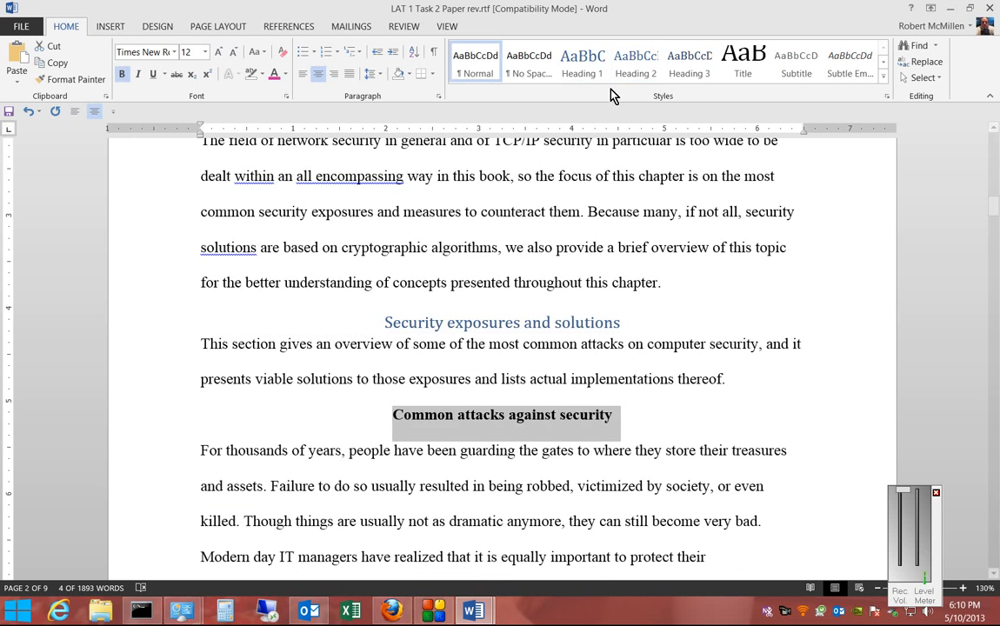
# Make Common attacks Heading 2 and Solutions Heading 1, and centre TCP/IP Tutorial and Technical Overview
pyautogui.click(636, 63)
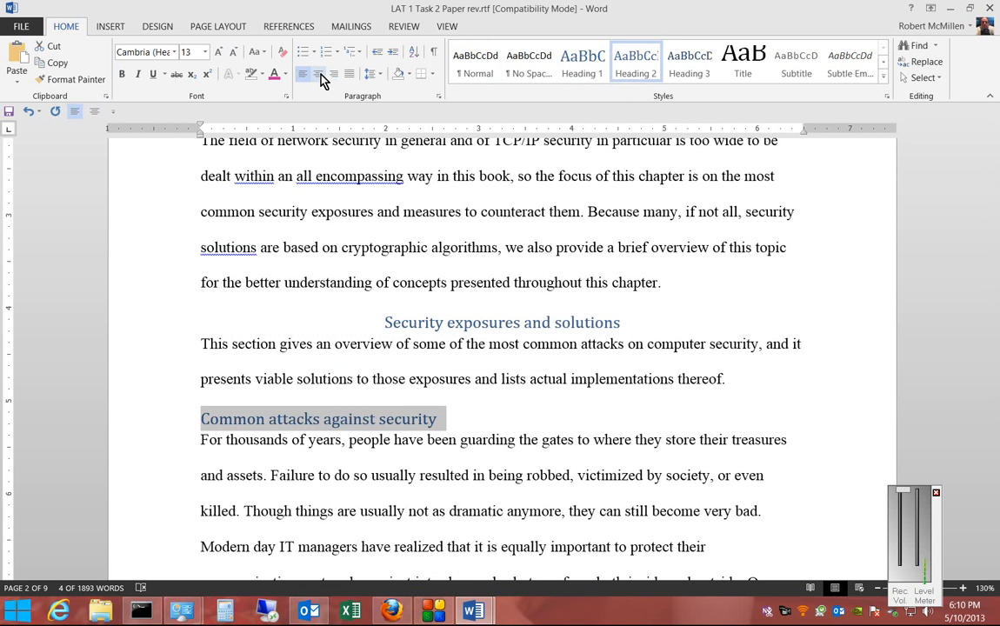
pyautogui.scroll(-3)
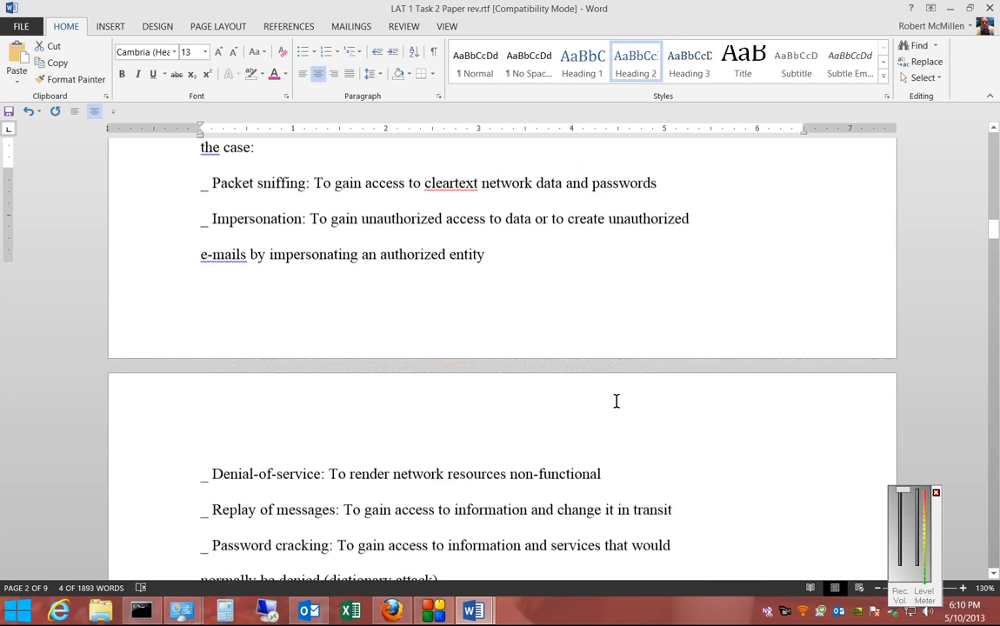
pyautogui.scroll(-3)
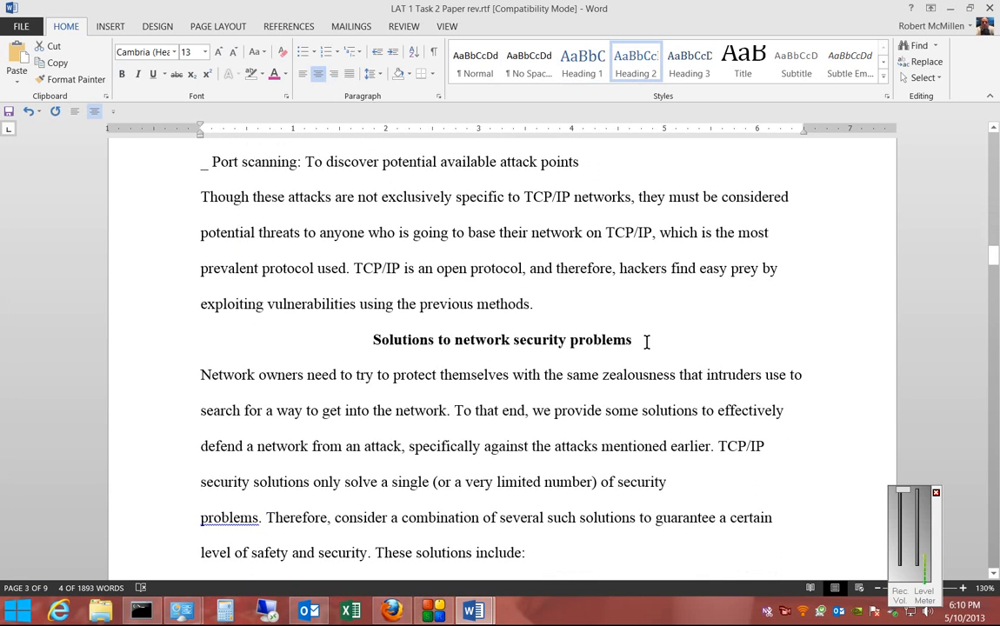
pyautogui.click(582, 62)
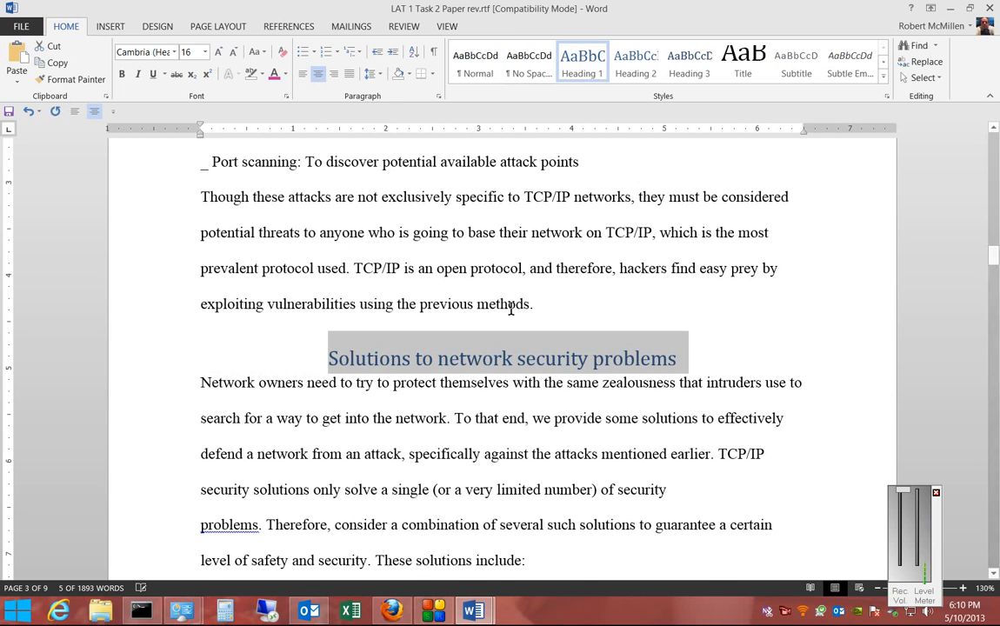
pyautogui.scroll(-3)
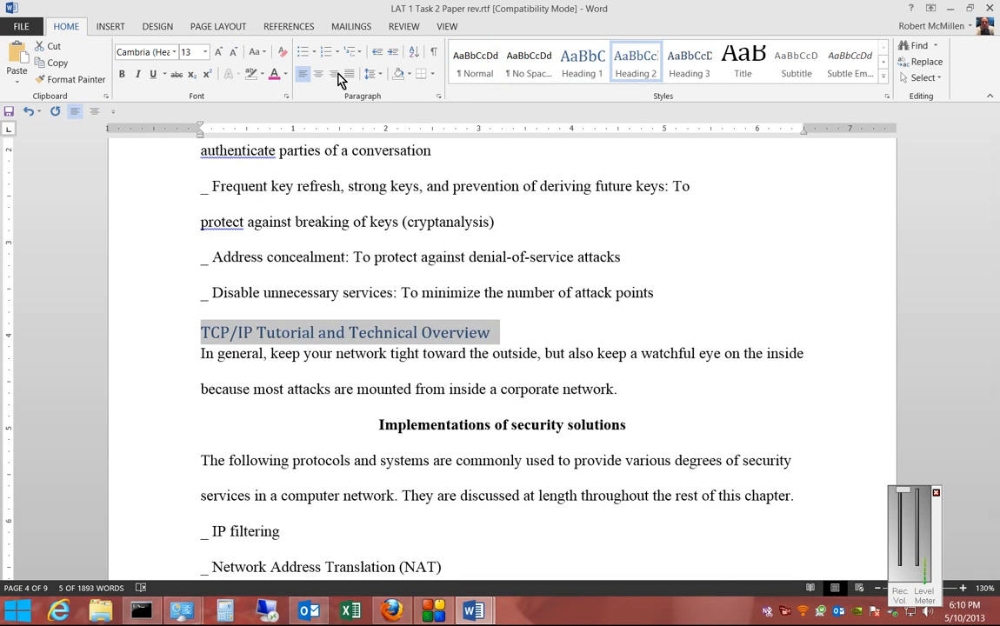
pyautogui.click(318, 73)
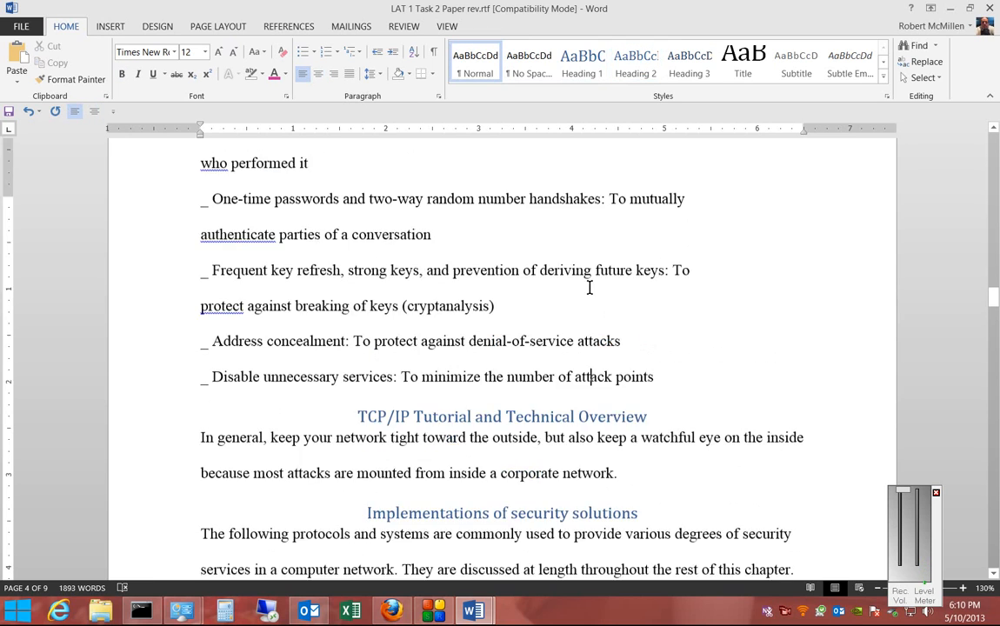
# Insert an automatic table of contents from References at the top of page 1
pyautogui.scroll(3)
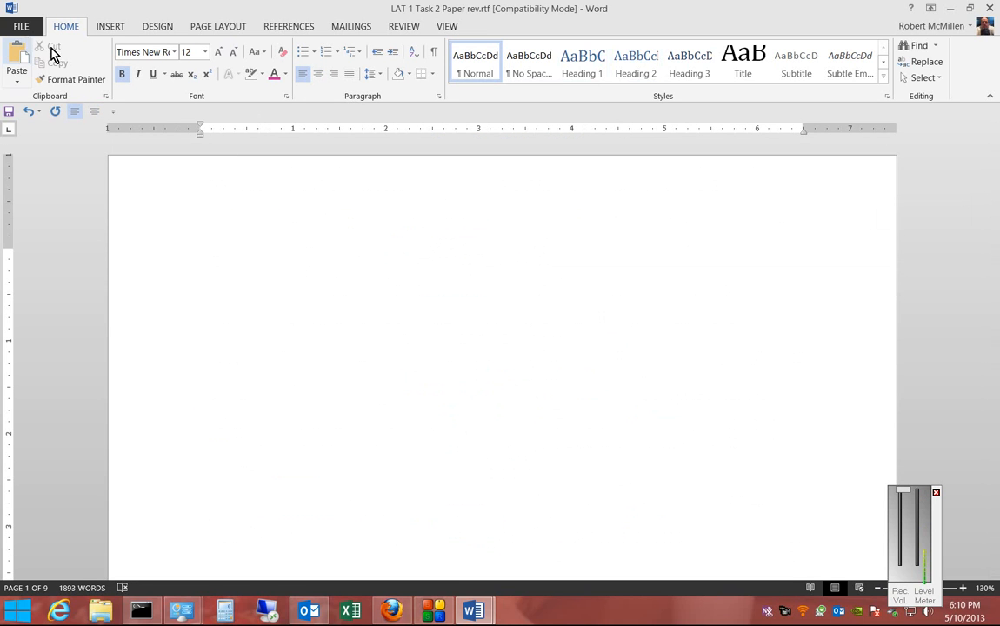
pyautogui.click(288, 26)
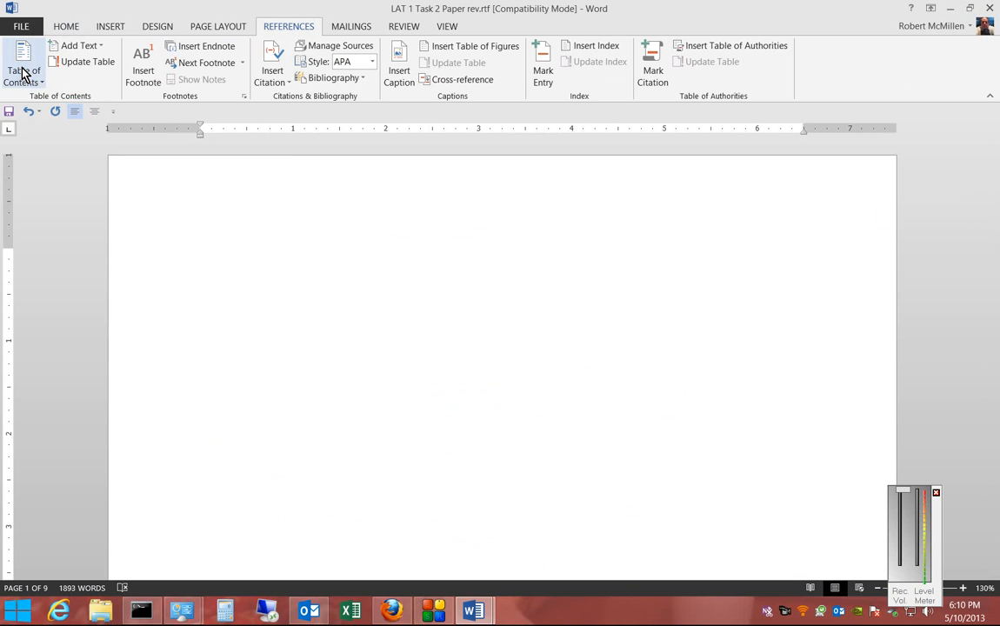
pyautogui.click(24, 65)
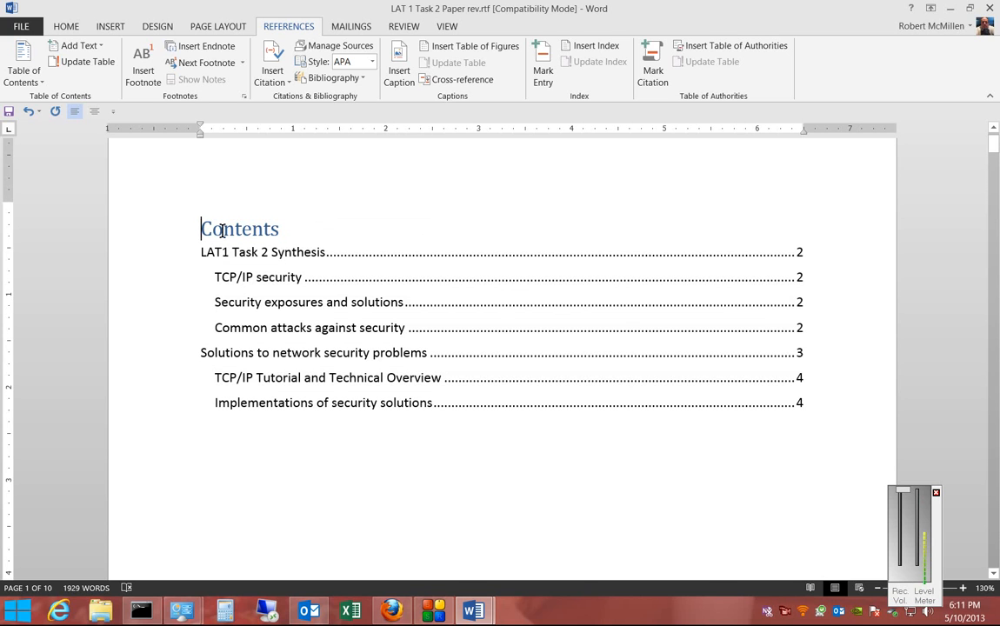
# Add 'Table Of' before 'Contents' in the table of contents title
pyautogui.write('Table')
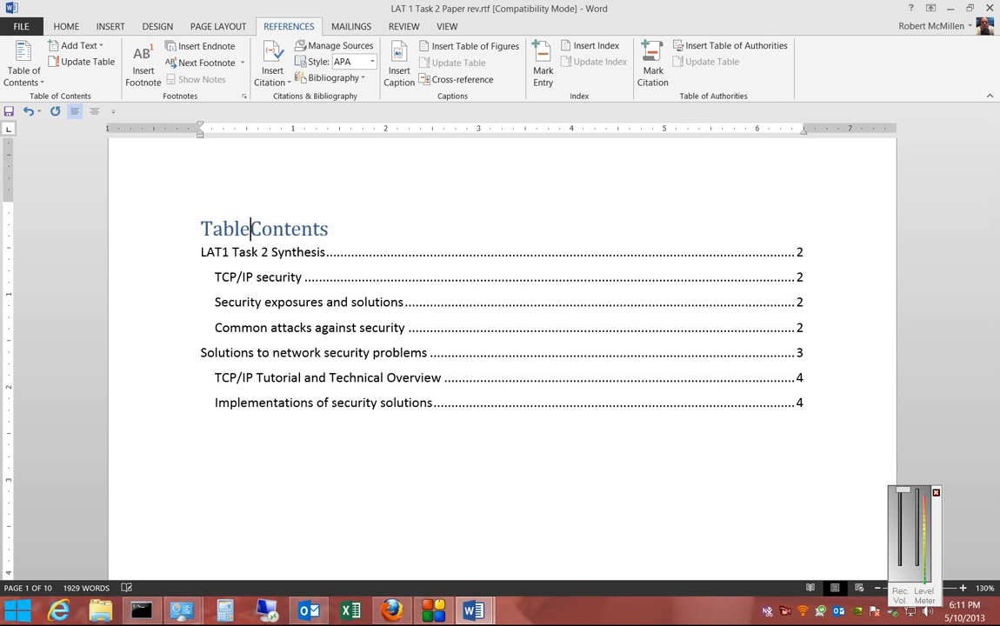
pyautogui.write('Of')
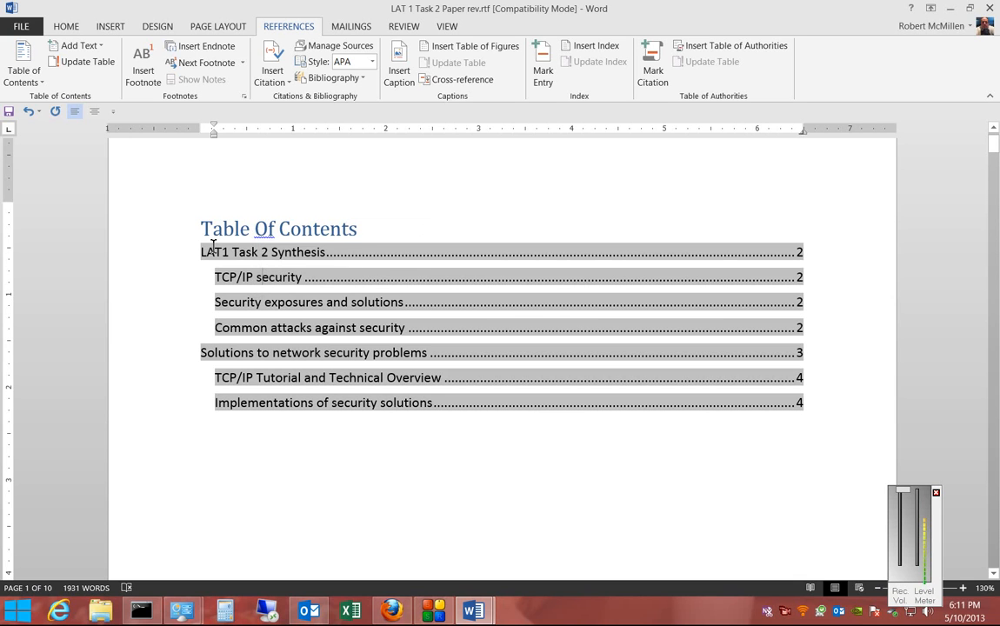
pyautogui.scroll(-3)
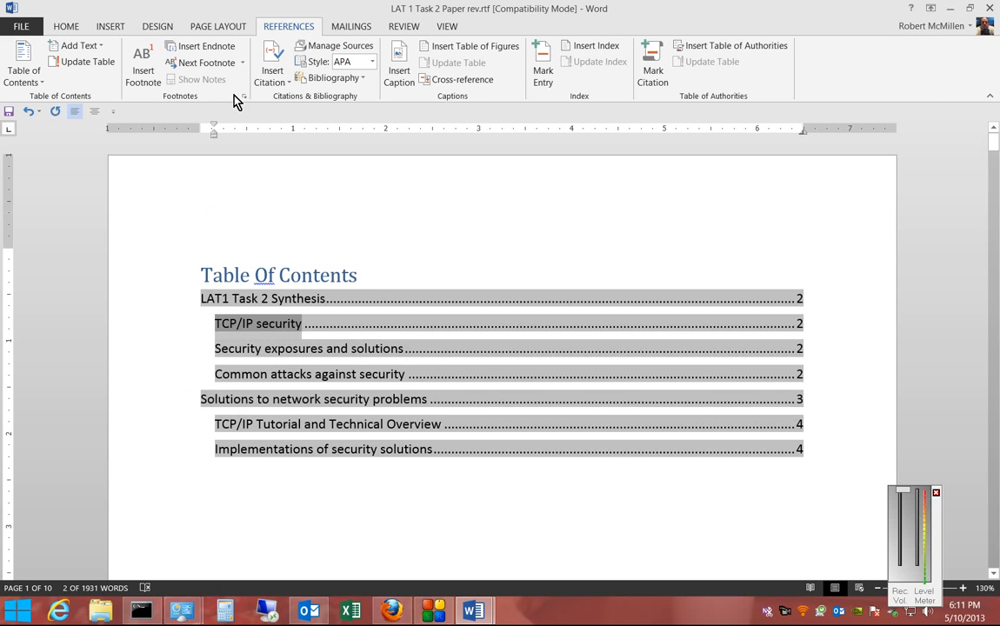
pyautogui.click(66, 26)
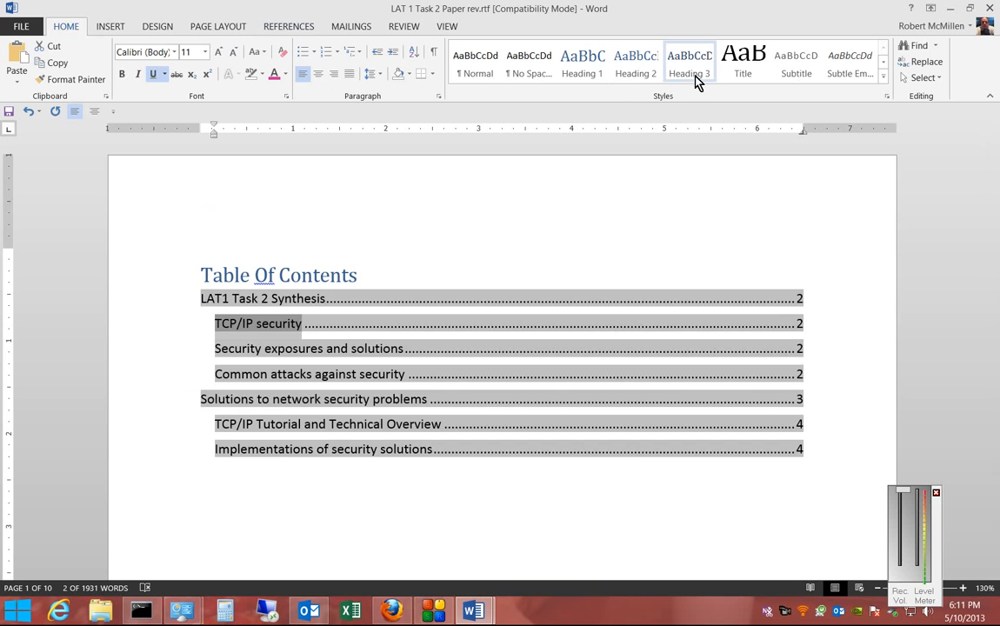